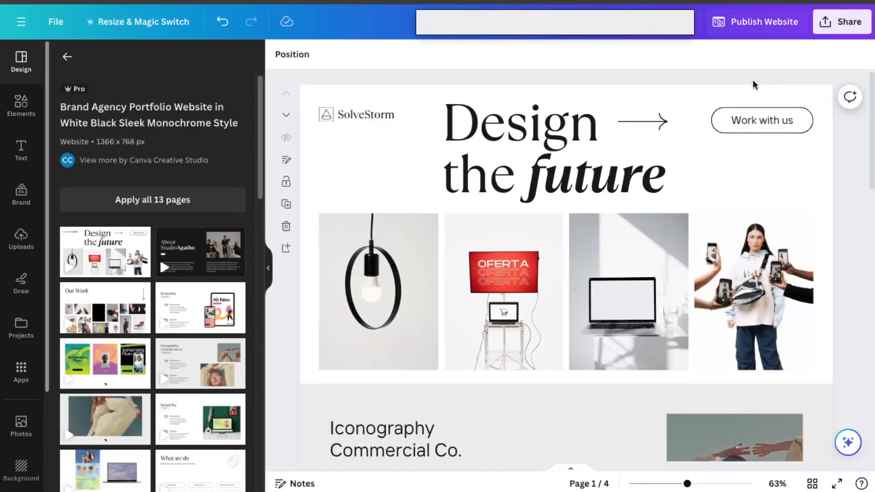
{"action": "mouse_move", "coordinate": [757, 83]}
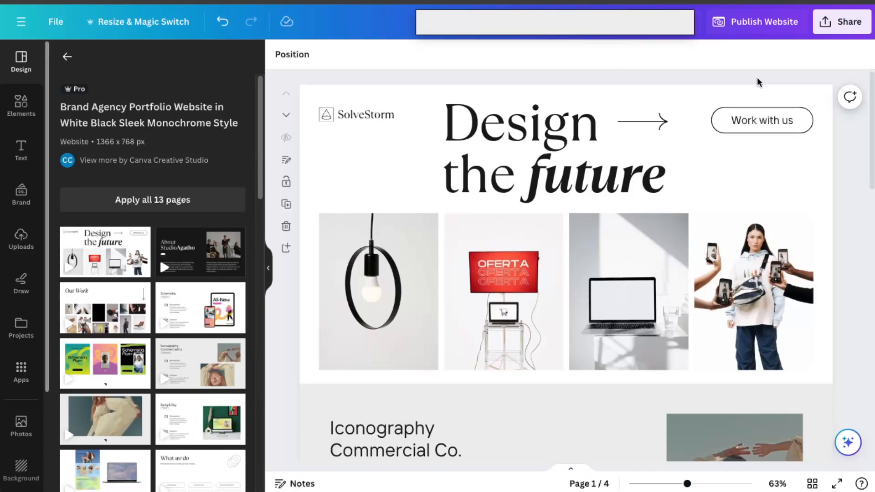
{"action": "mouse_move", "coordinate": [766, 32]}
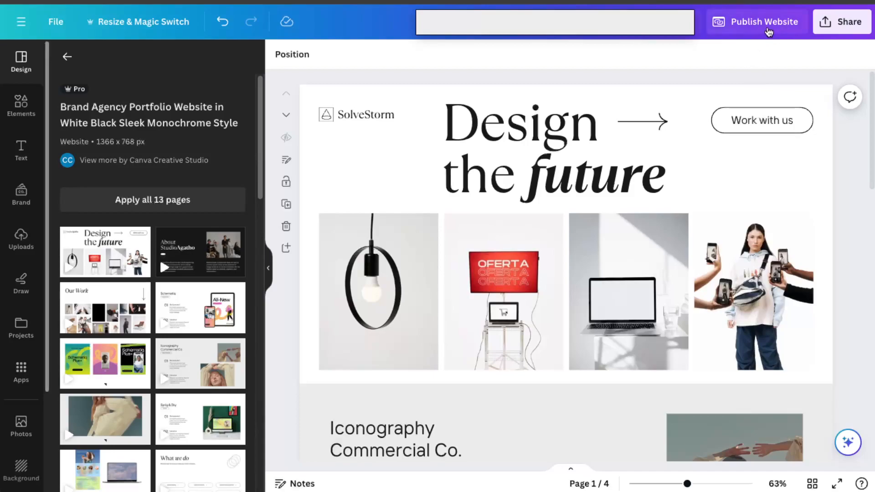
Step: Begin publishing the SolveStorm portfolio as a website using an existing domain
{"action": "left_click", "coordinate": [763, 22]}
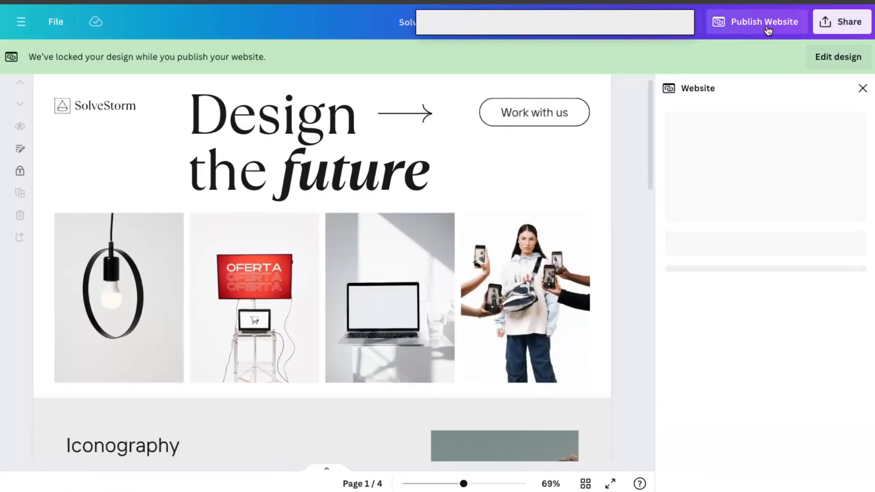
{"action": "left_click", "coordinate": [762, 22]}
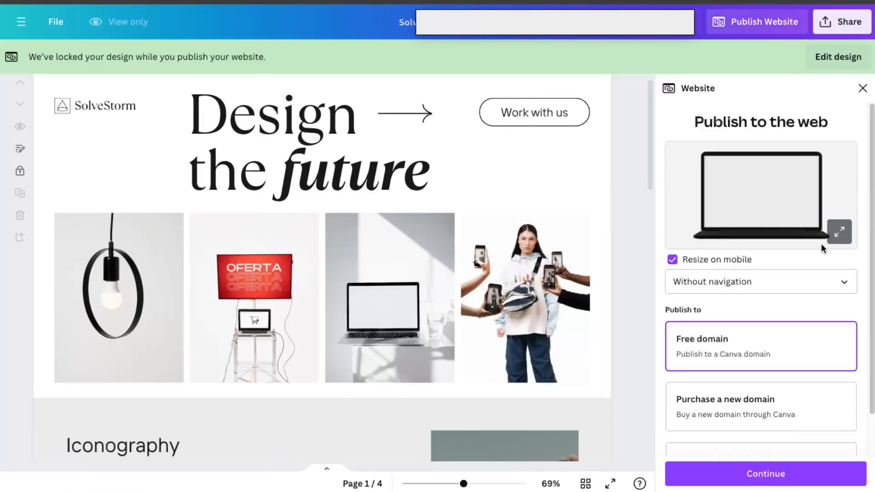
{"action": "scroll", "scroll_direction": "down", "scroll_amount": 3}
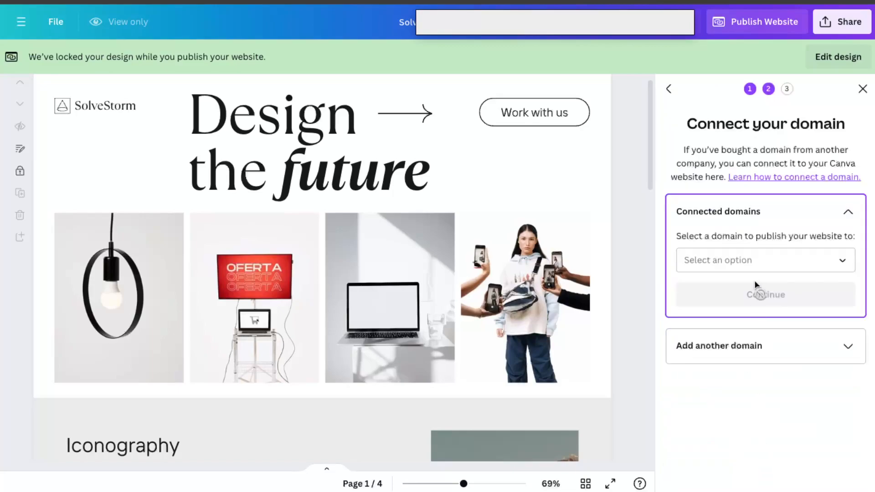
Step: Enter solvestorm.online as a new domain to connect, revealing the TXT record values
{"action": "left_click", "coordinate": [763, 259]}
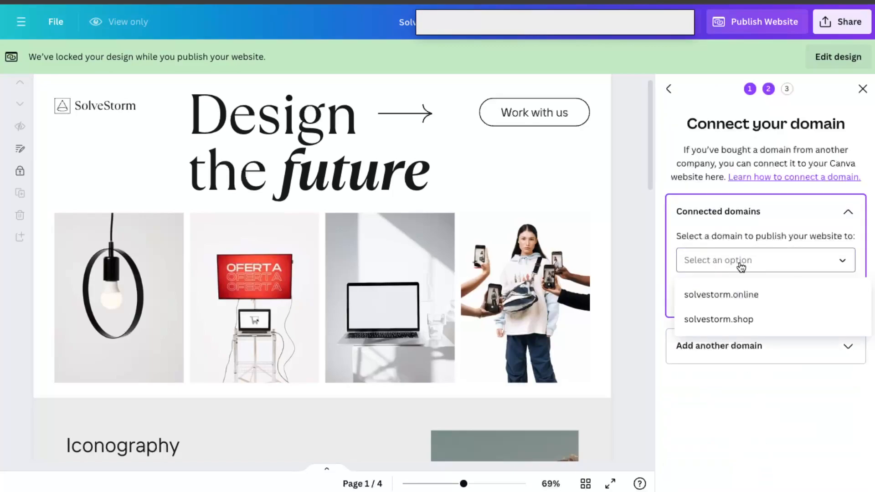
{"action": "mouse_move", "coordinate": [757, 262]}
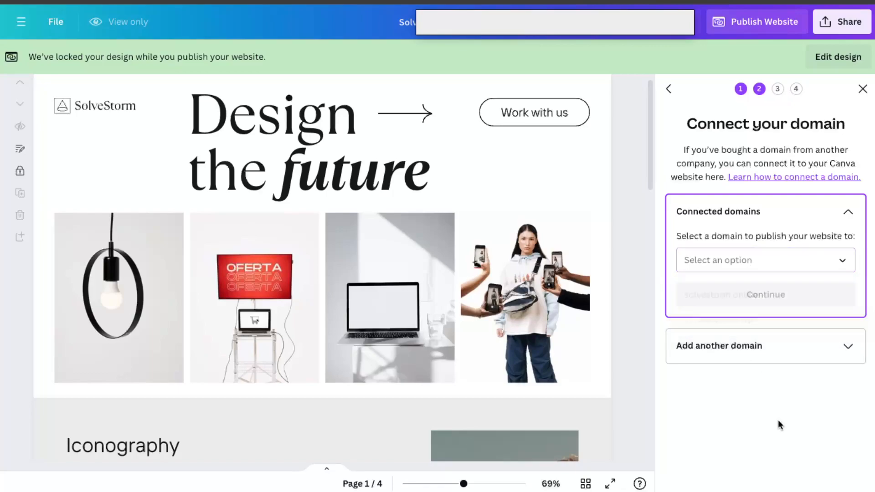
{"action": "left_click", "coordinate": [765, 345]}
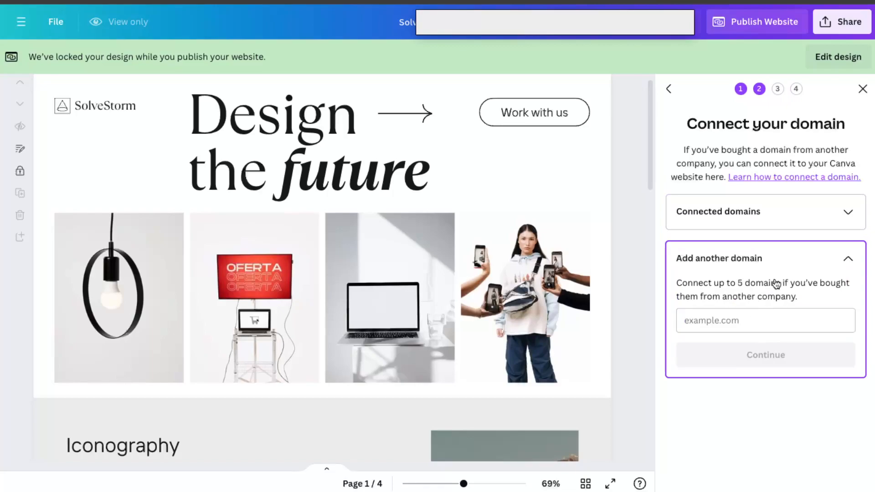
{"action": "type", "text": "solvestorm.online"}
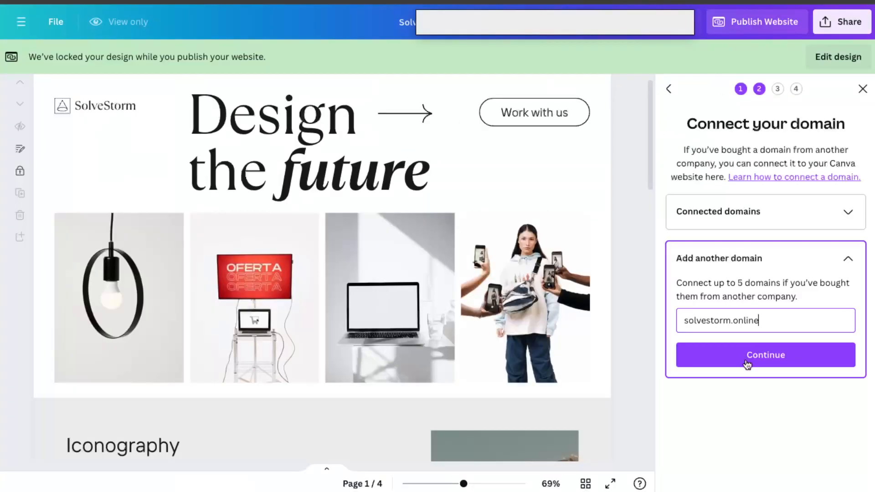
{"action": "left_click", "coordinate": [764, 355]}
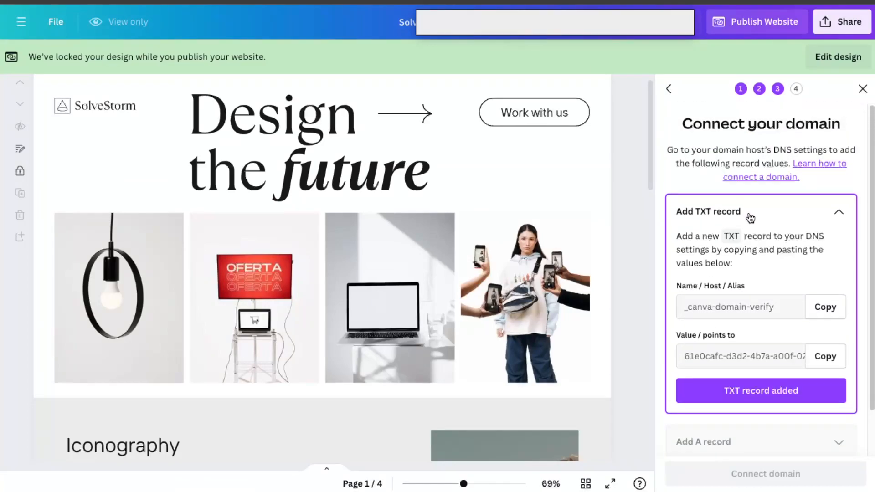
{"action": "mouse_move", "coordinate": [788, 243]}
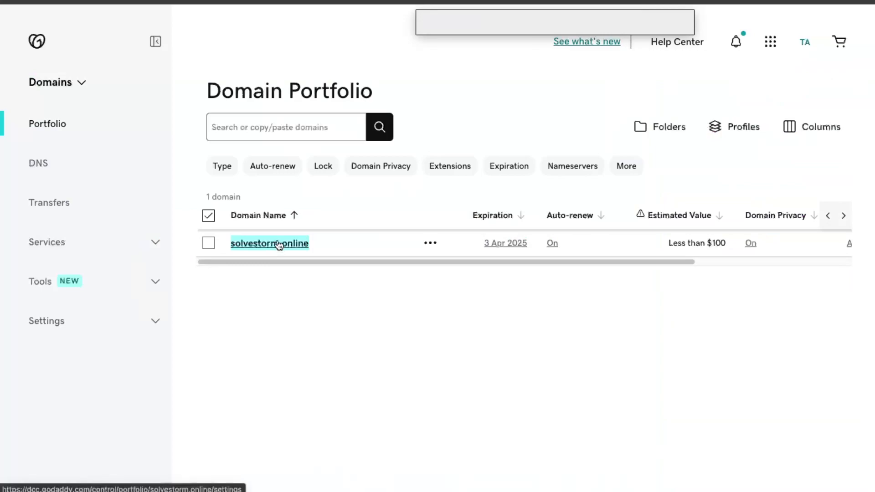
{"action": "mouse_move", "coordinate": [270, 242]}
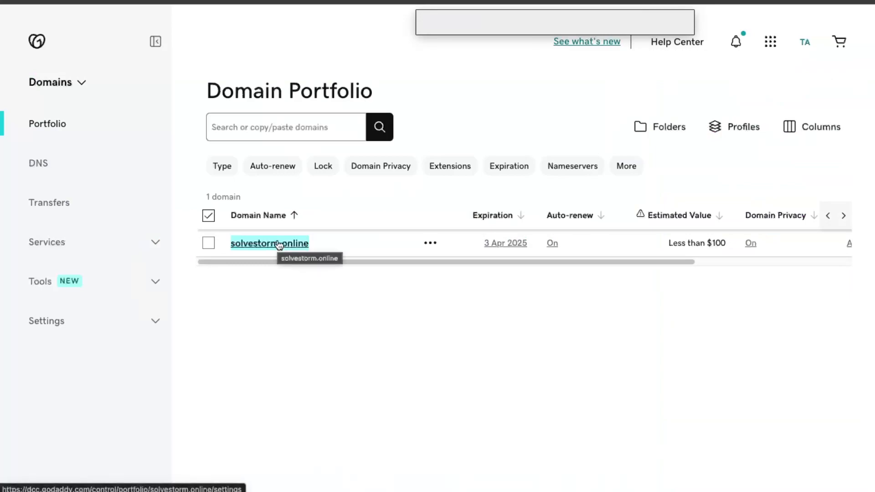
Step: In GoDaddy, view solvestorm.online's DNS records and start an empty new record
{"action": "left_click", "coordinate": [269, 242]}
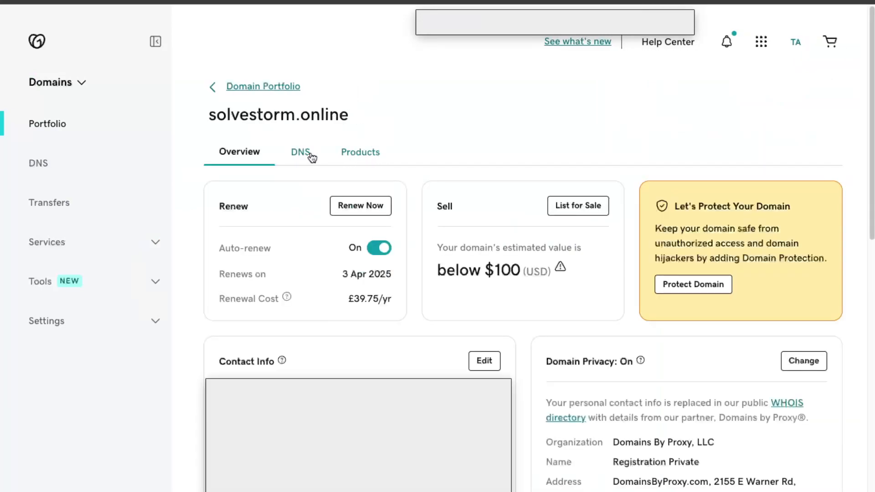
{"action": "mouse_move", "coordinate": [295, 156]}
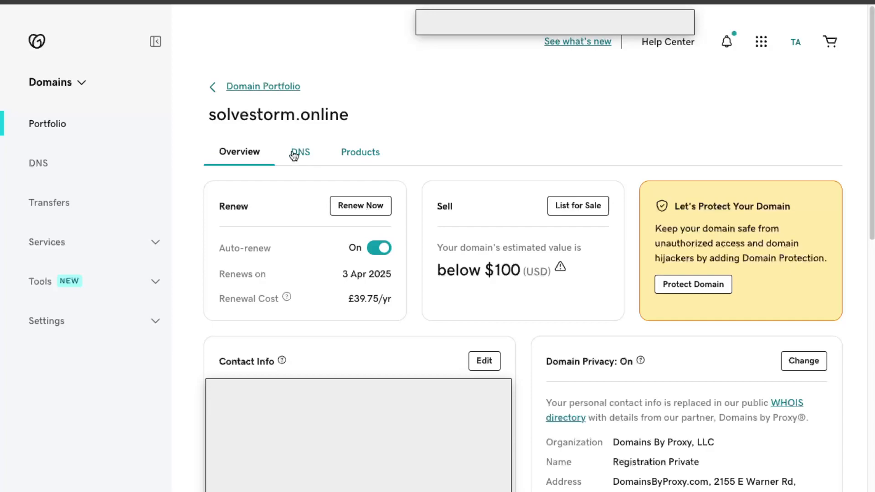
{"action": "left_click", "coordinate": [300, 152]}
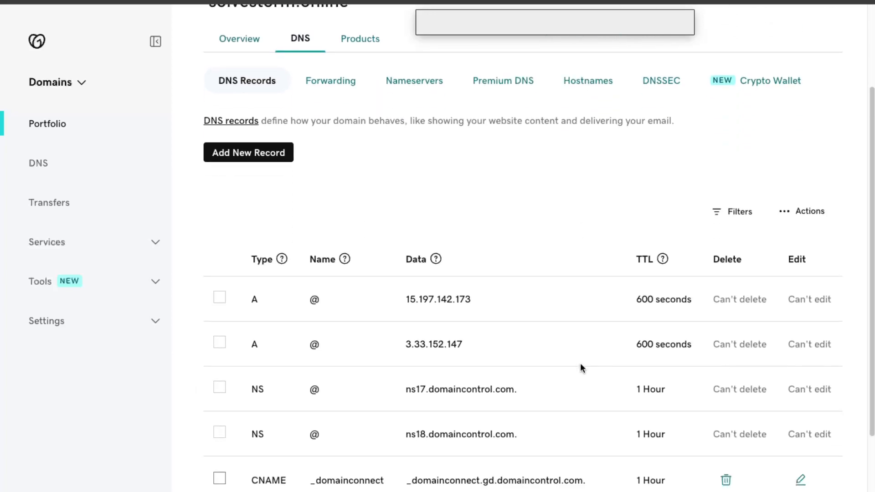
{"action": "scroll", "scroll_direction": "down", "scroll_amount": 3}
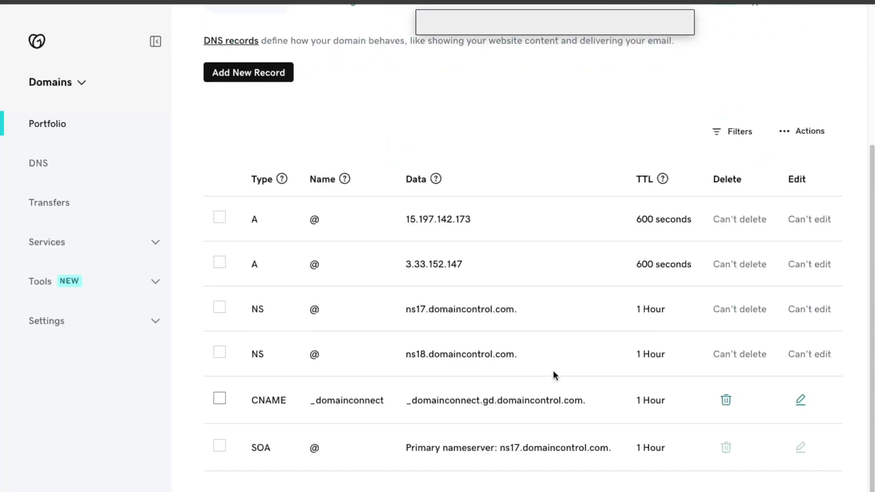
{"action": "scroll", "scroll_direction": "up", "scroll_amount": 3}
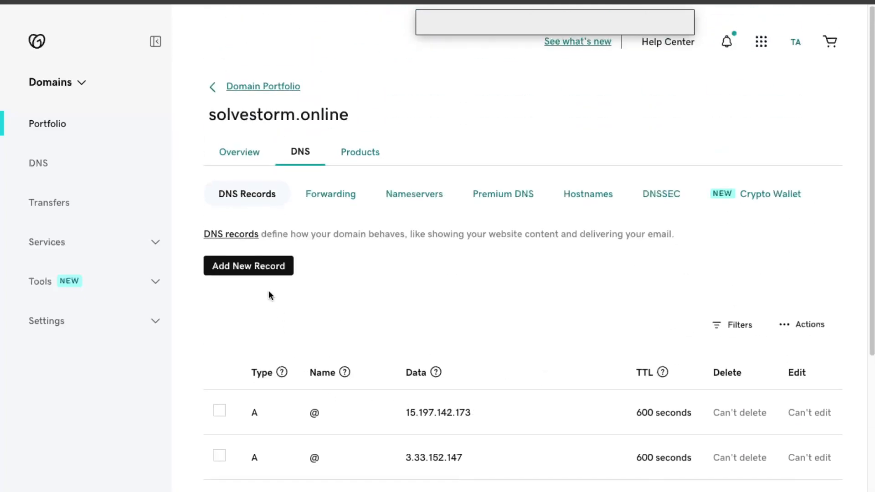
{"action": "left_click", "coordinate": [248, 265]}
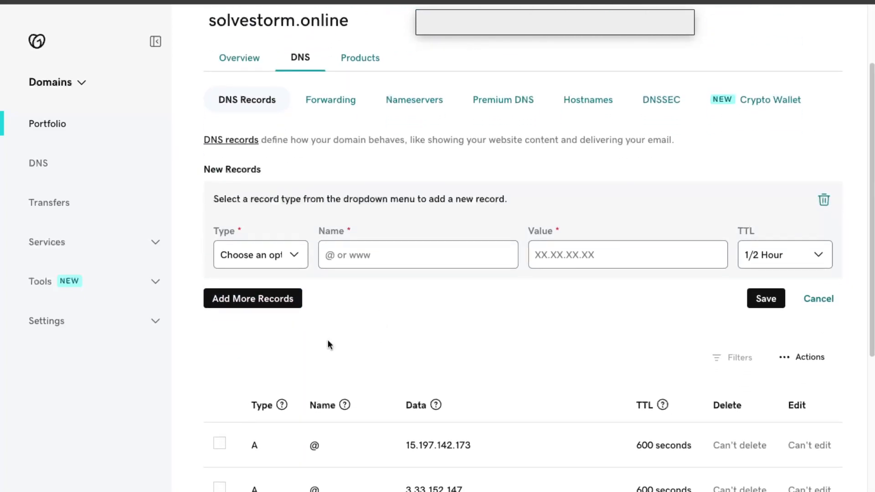
{"action": "scroll", "scroll_direction": "down", "scroll_amount": 3}
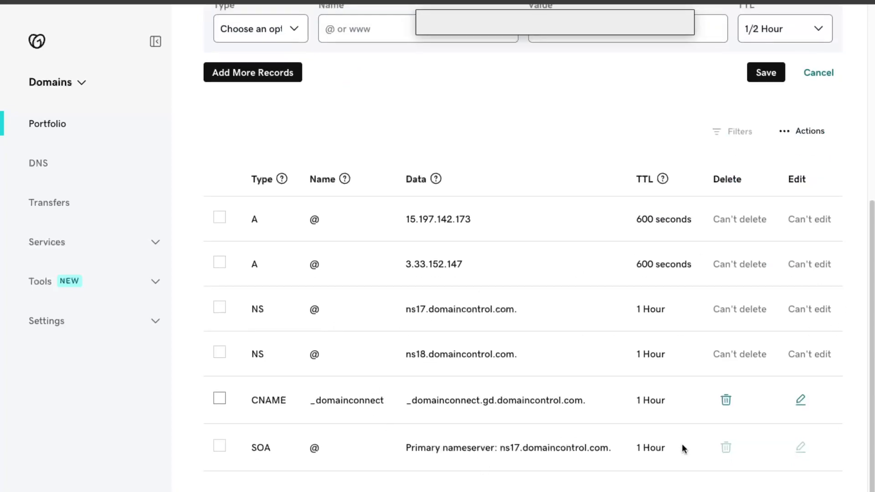
{"action": "scroll", "scroll_direction": "up", "scroll_amount": 3}
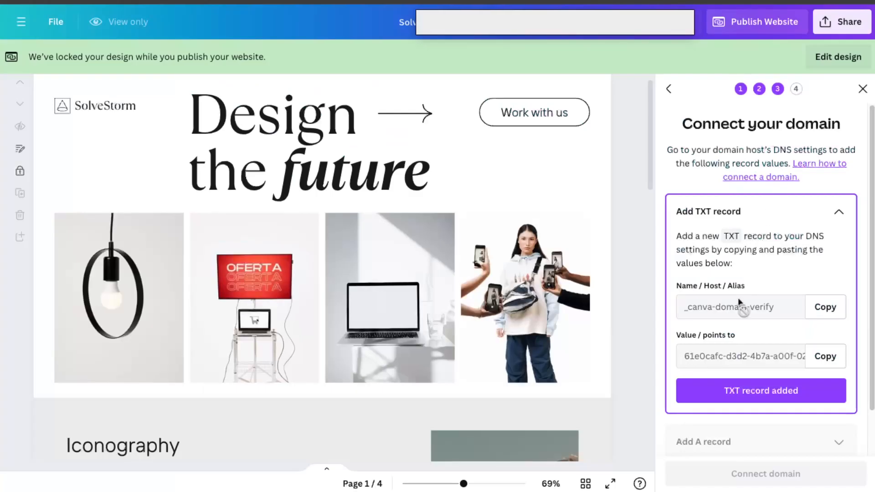
Step: Save a TXT record named _canva-domain-verify with Canva's verification value
{"action": "left_click", "coordinate": [824, 306]}
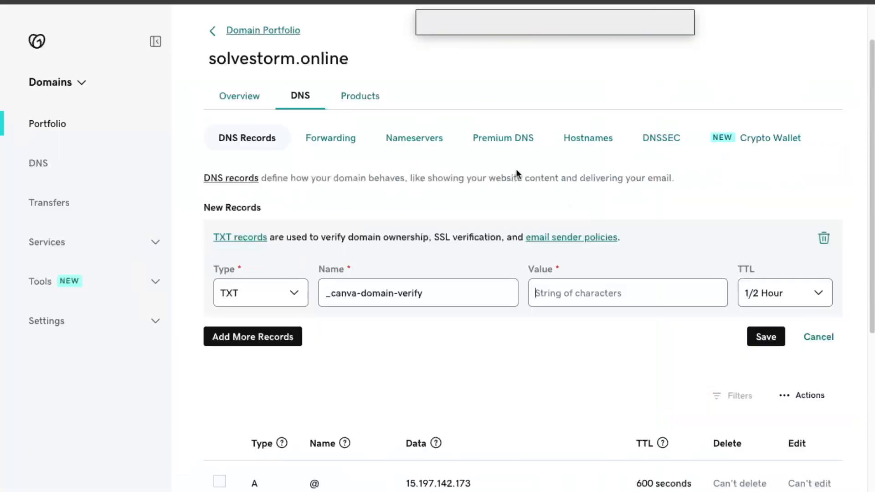
{"action": "left_click", "coordinate": [765, 337]}
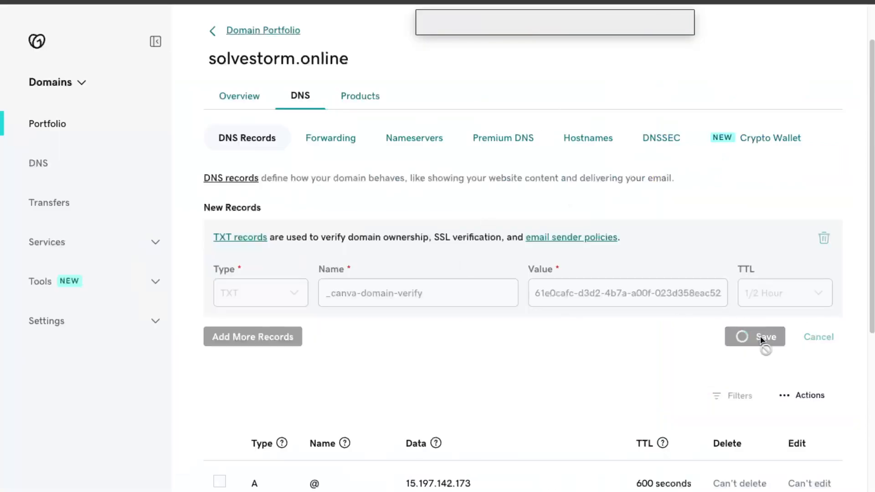
{"action": "left_click", "coordinate": [766, 336]}
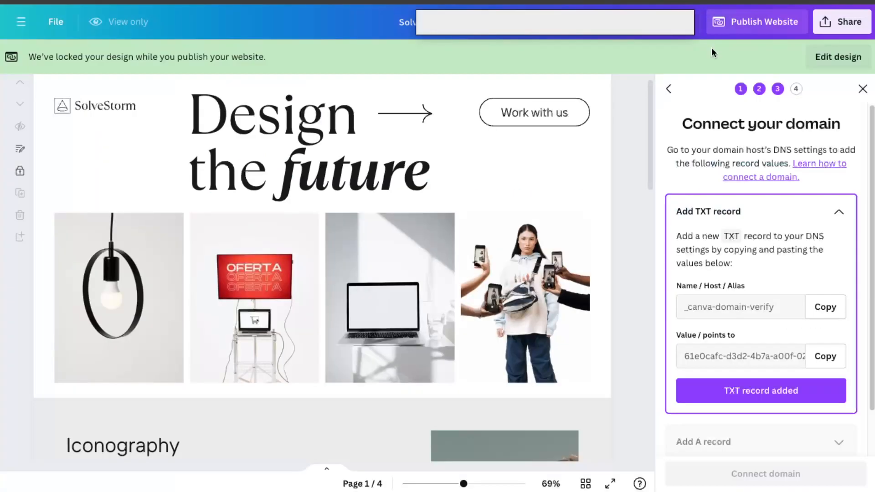
{"action": "left_click", "coordinate": [759, 441]}
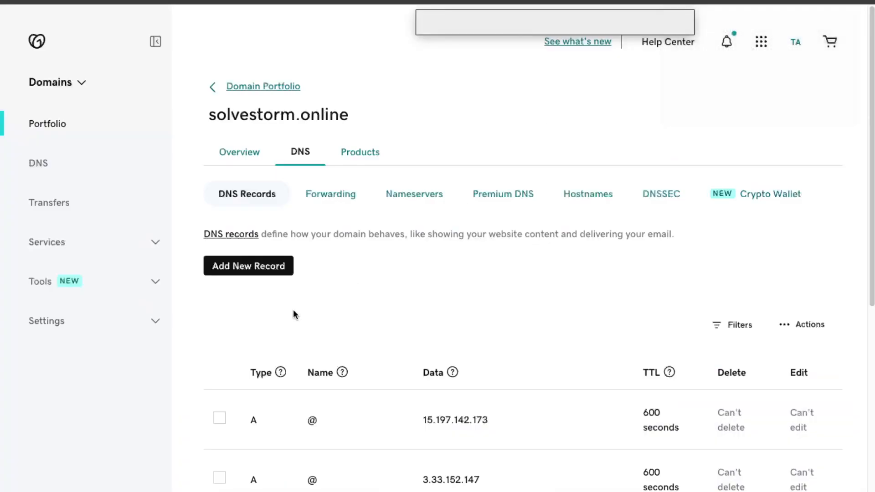
Step: Save A records for @ and www, both pointing to 103.169.142.0
{"action": "left_click", "coordinate": [248, 265]}
{"action": "type", "text": "@"}
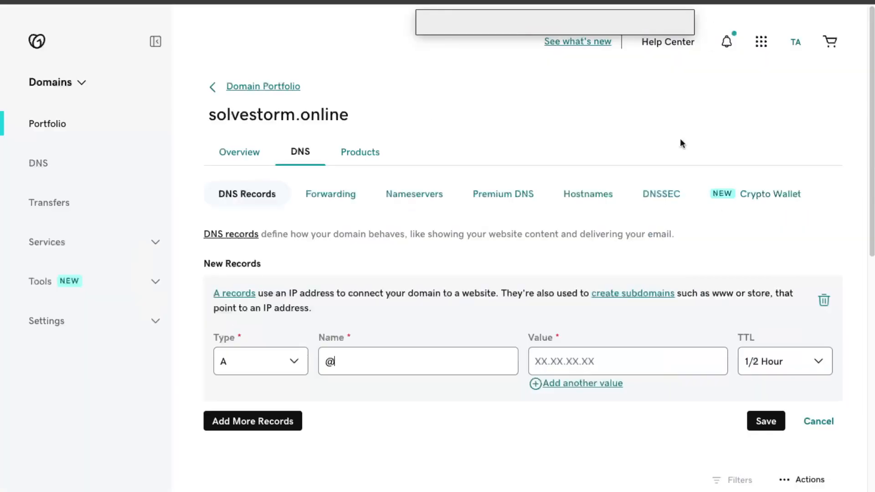
{"action": "left_click", "coordinate": [765, 421]}
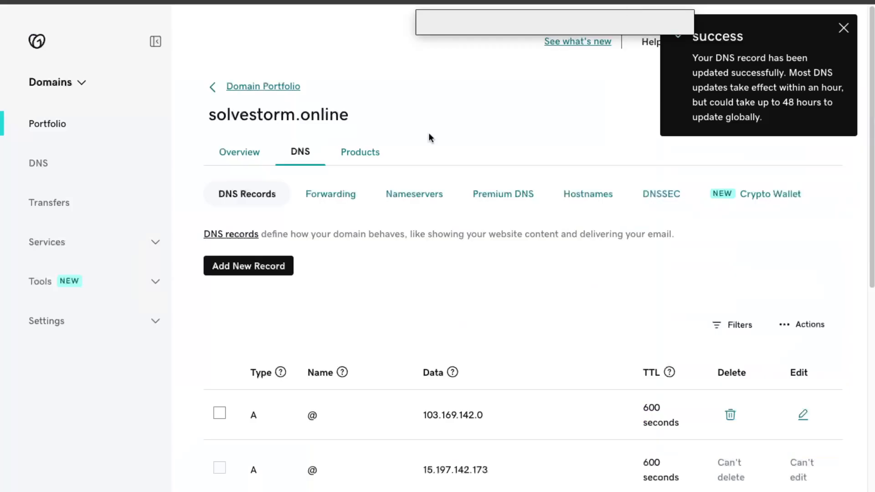
{"action": "left_click", "coordinate": [247, 265]}
{"action": "type", "text": "www"}
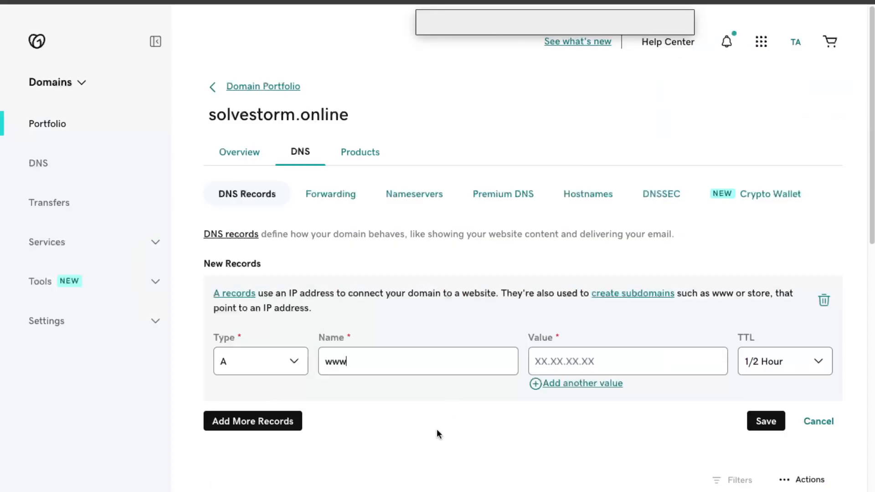
{"action": "left_click", "coordinate": [765, 420]}
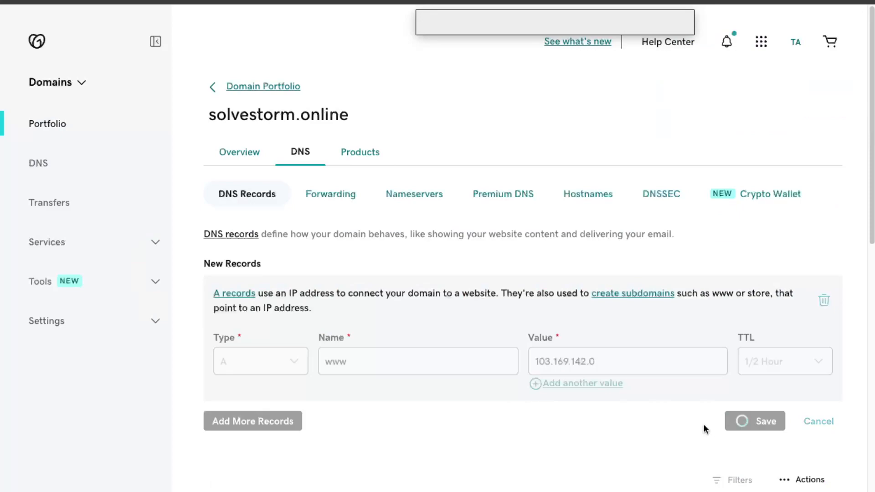
{"action": "left_click", "coordinate": [755, 421]}
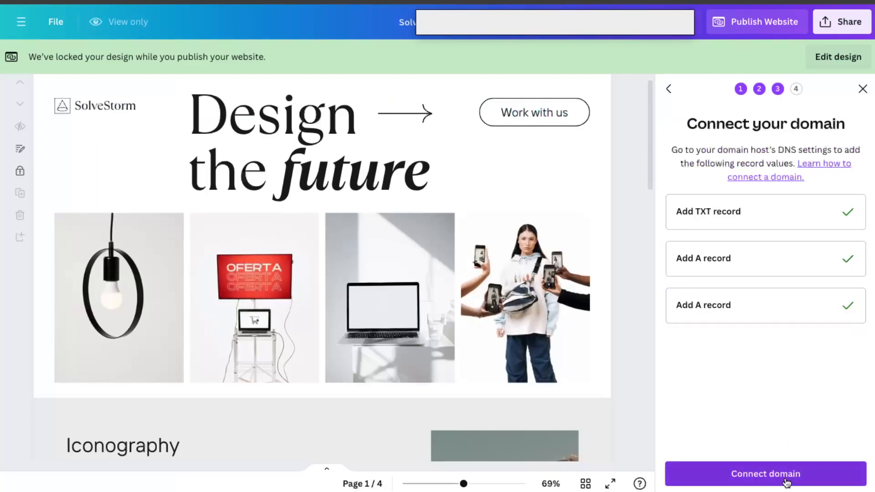
Step: Connect the domain and publish the website at solvestorm.online/canva
{"action": "left_click", "coordinate": [764, 474]}
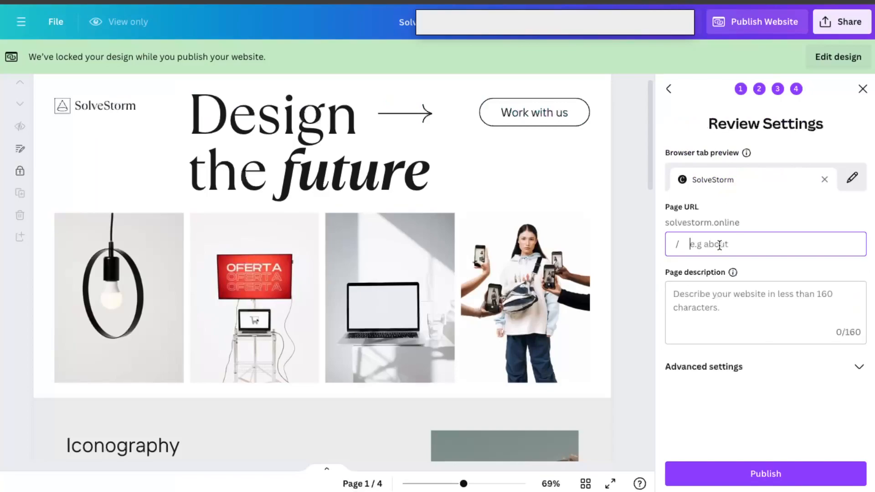
{"action": "type", "text": "canva"}
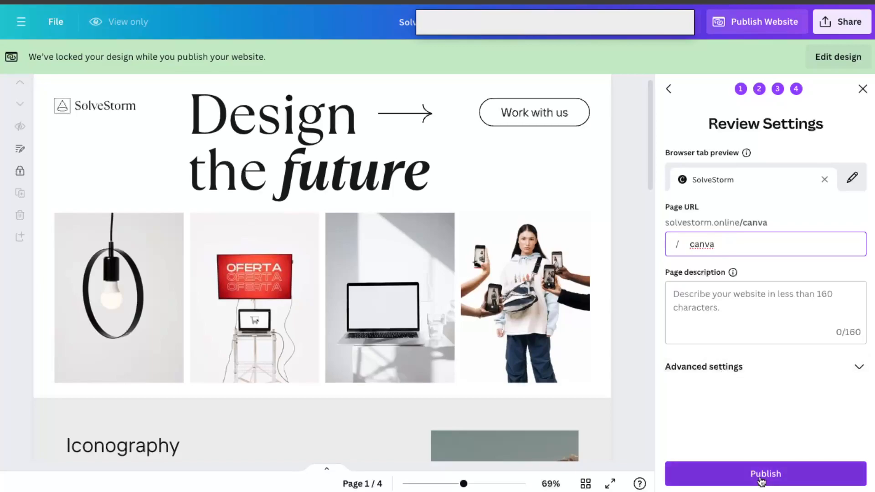
{"action": "left_click", "coordinate": [764, 473]}
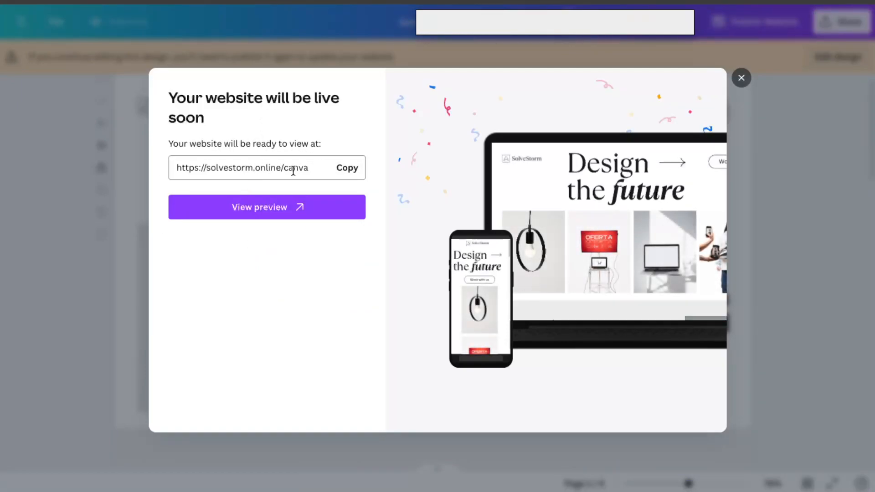
{"action": "mouse_move", "coordinate": [247, 109]}
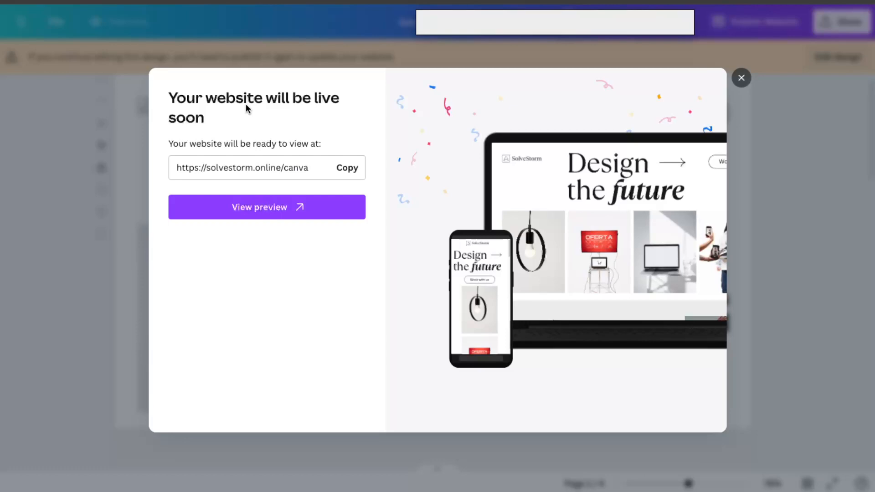